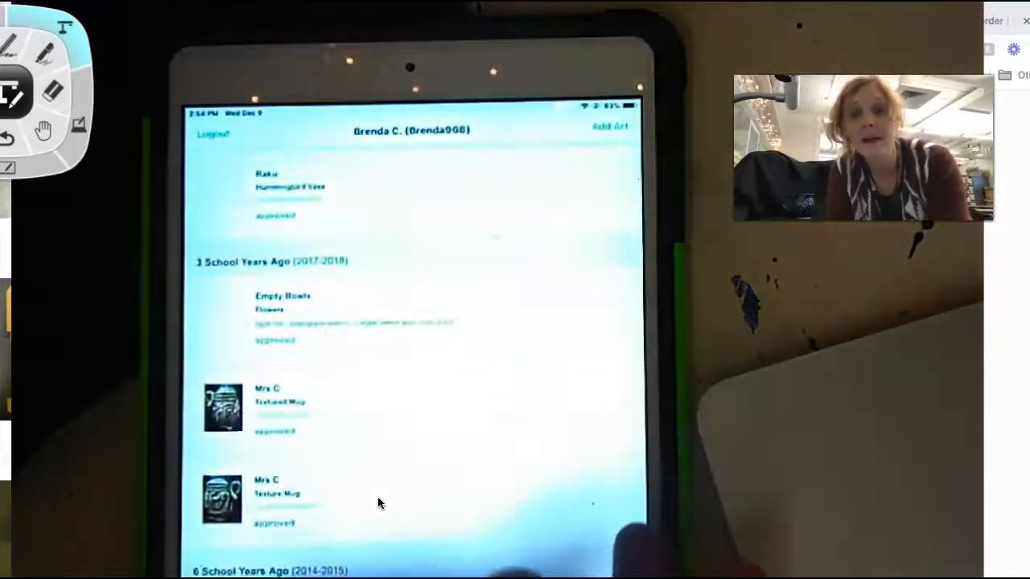
{"action": "scroll", "scroll_direction": "up", "scroll_amount": 3}
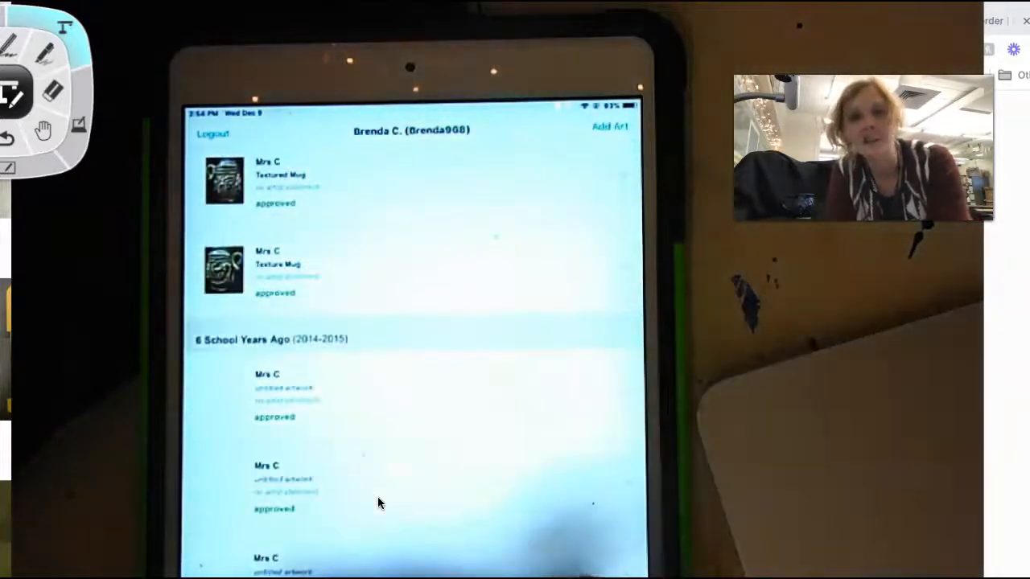